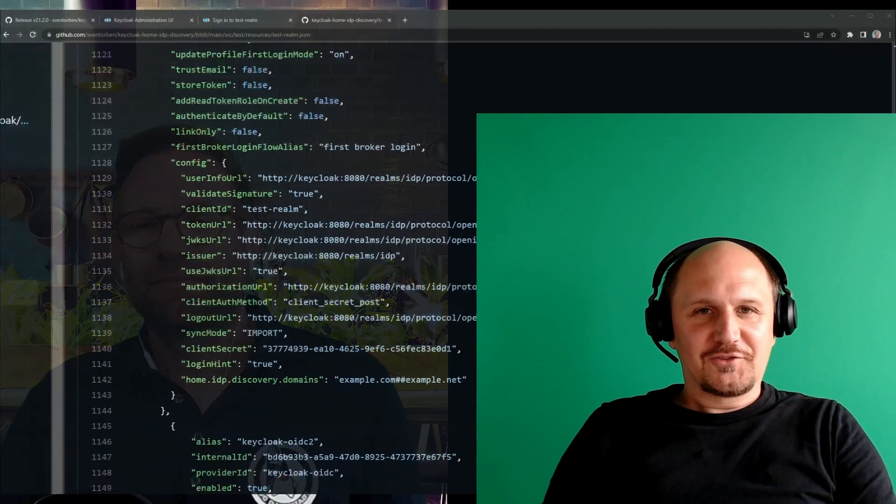
- Switch to the test-realm sign-in tab offering Google, IDP 01 and IDP 02
{"action": "left_click", "coordinate": [240, 20]}
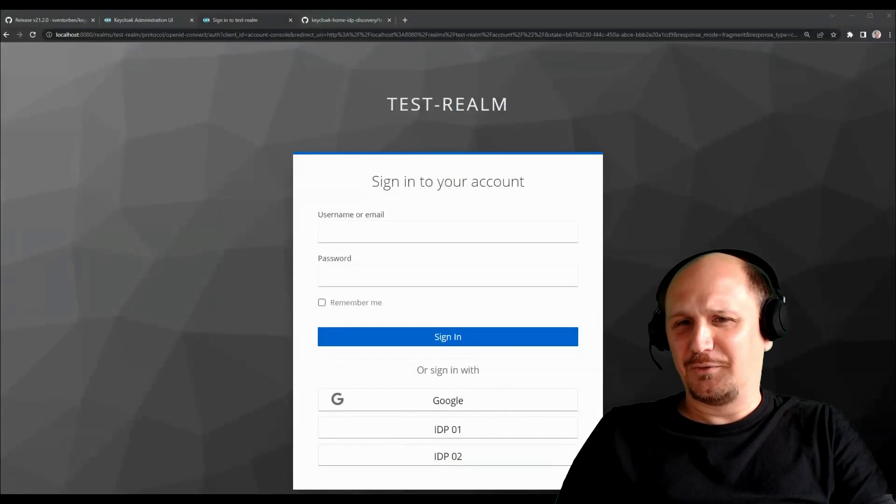
- Try Google sign-in, then move to the test-realm General realm settings in the admin console
{"action": "left_click", "coordinate": [447, 400]}
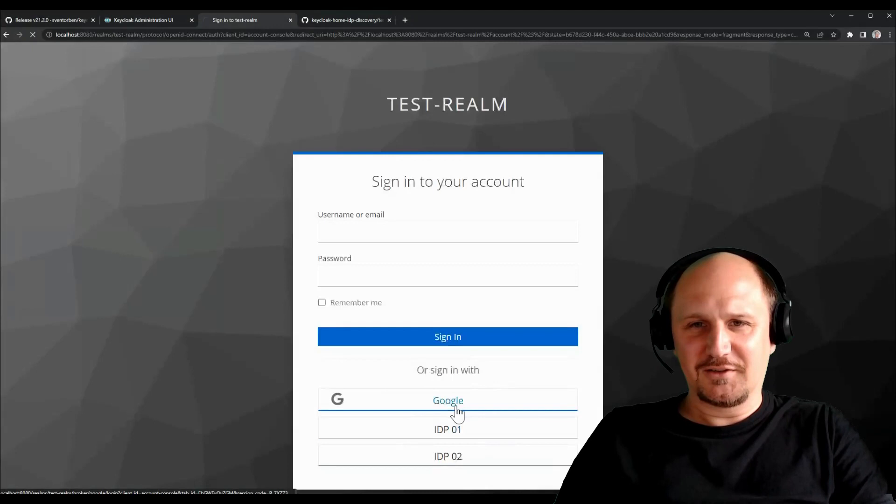
{"action": "left_click", "coordinate": [447, 399]}
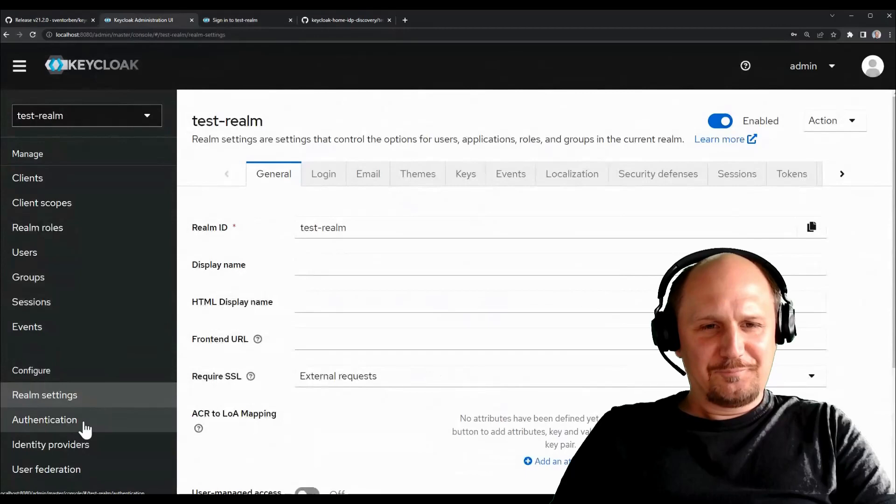
- Open Authentication and scroll through the built-in browser flow's steps
{"action": "left_click", "coordinate": [44, 419]}
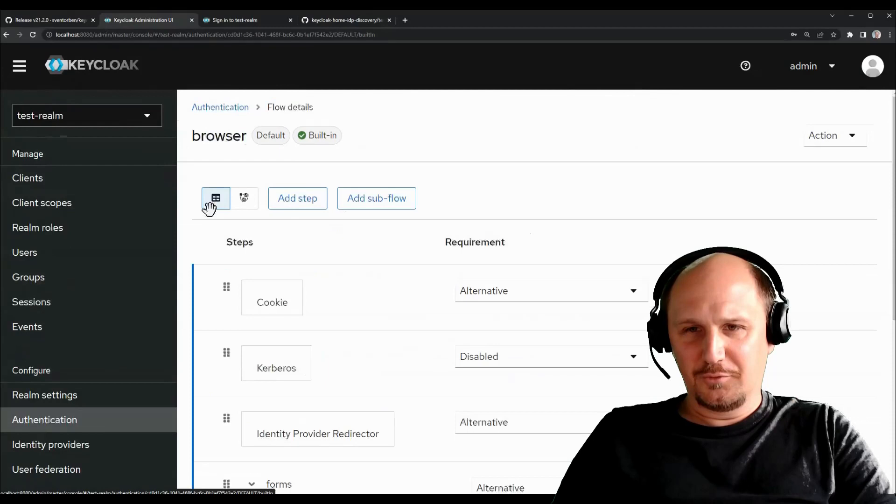
{"action": "scroll", "scroll_direction": "down", "scroll_amount": 3}
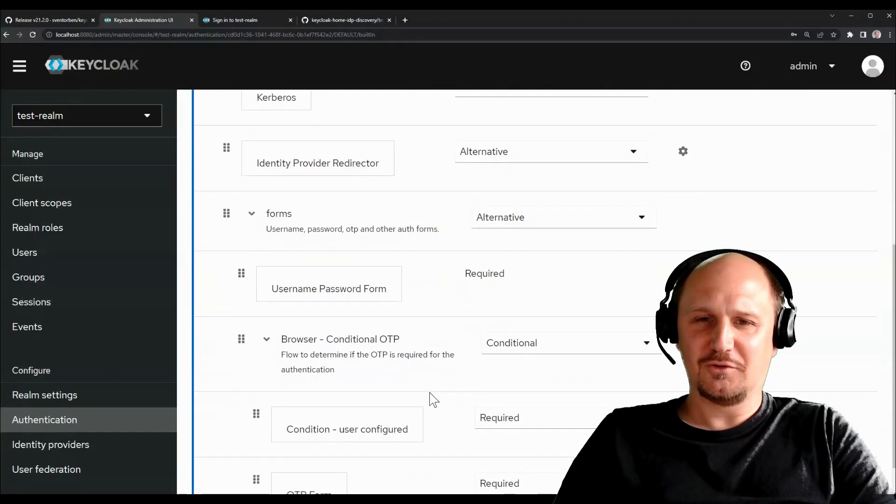
{"action": "scroll", "scroll_direction": "down", "scroll_amount": 3}
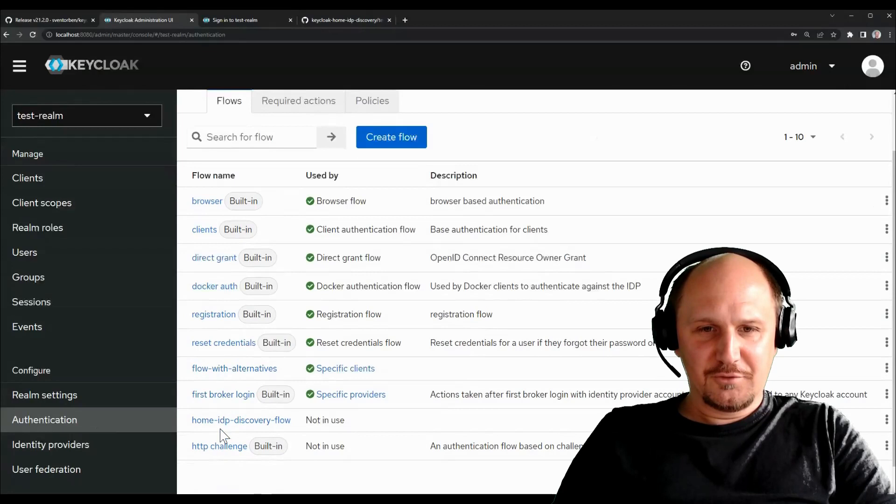
- Open home-idp-discovery-flow with its Cookie, Home IdP Discovery and Password Form steps
{"action": "left_click", "coordinate": [241, 420]}
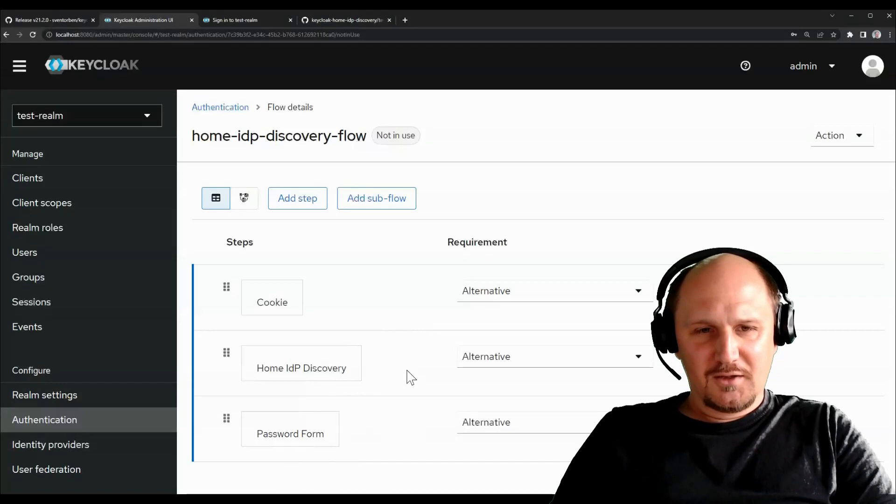
- Bind home-idp-discovery-flow as the Browser flow and reload the sign-in page
{"action": "left_click", "coordinate": [841, 135]}
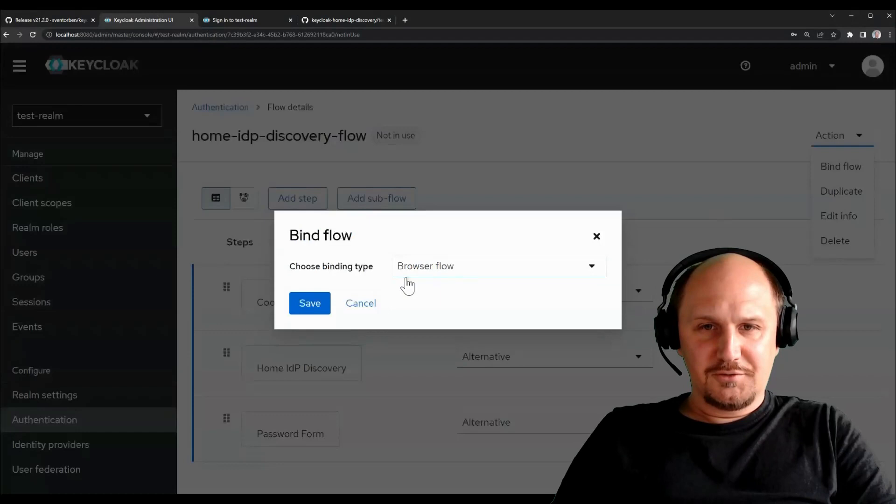
{"action": "left_click", "coordinate": [237, 20]}
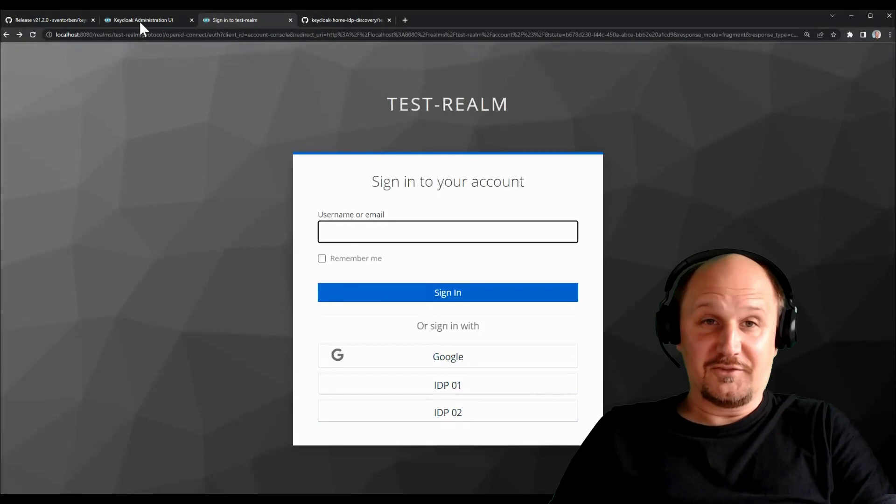
- Switch back to the admin console's home-idp-discovery-flow details
{"action": "left_click", "coordinate": [140, 20]}
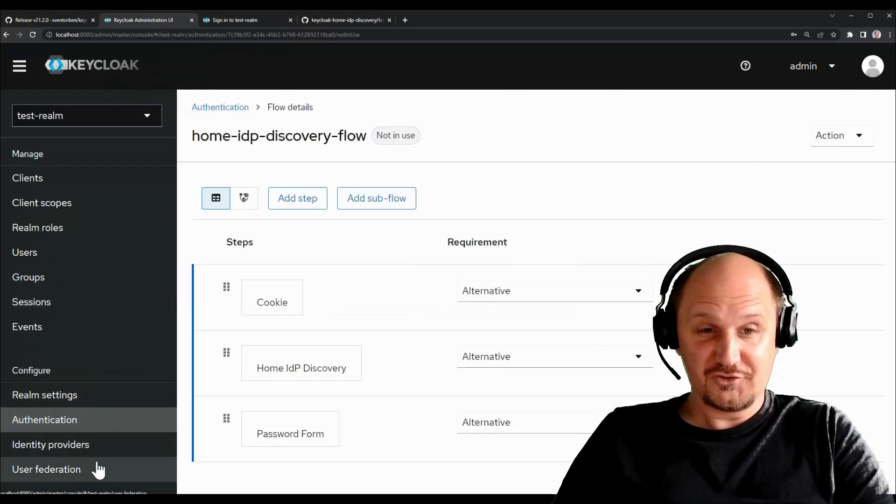
- Turn on Hide on login page for the Google provider and reload the sign-in page
{"action": "left_click", "coordinate": [51, 445]}
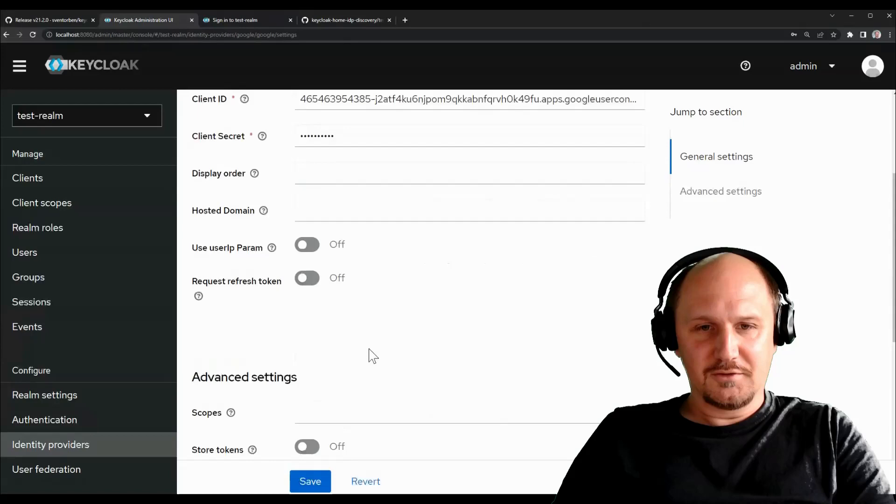
{"action": "scroll", "scroll_direction": "down", "scroll_amount": 3}
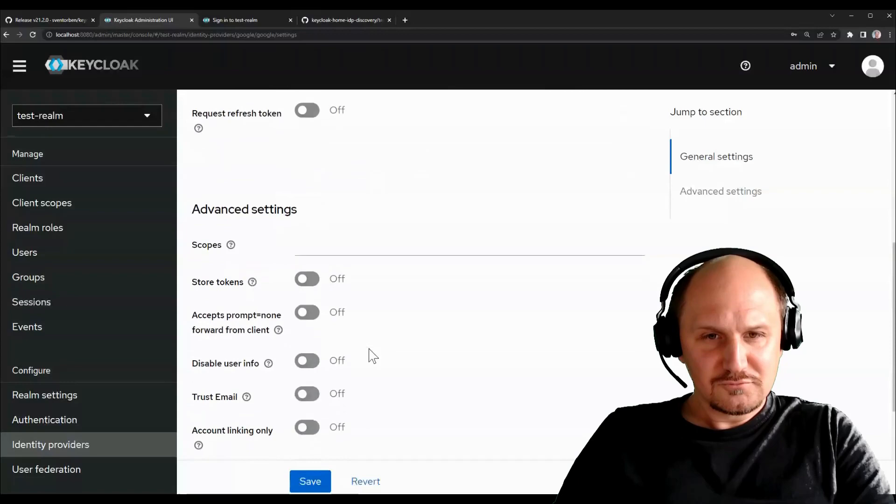
{"action": "scroll", "scroll_direction": "down", "scroll_amount": 3}
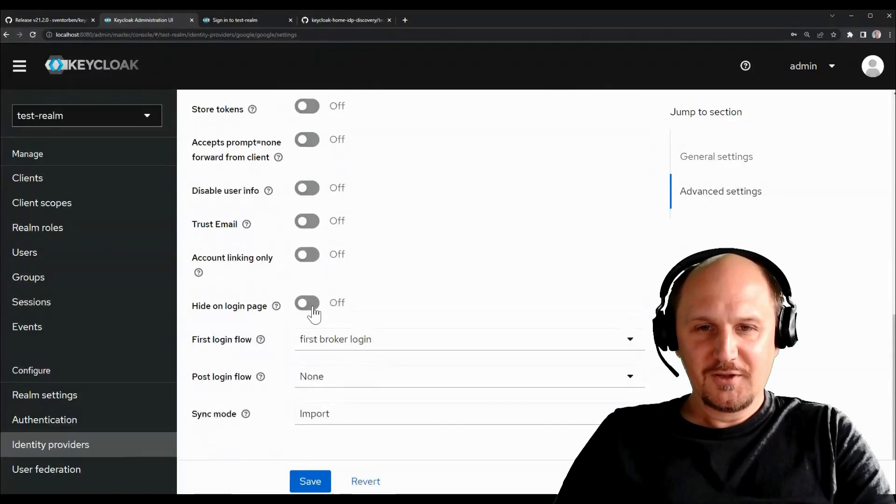
{"action": "left_click", "coordinate": [234, 20]}
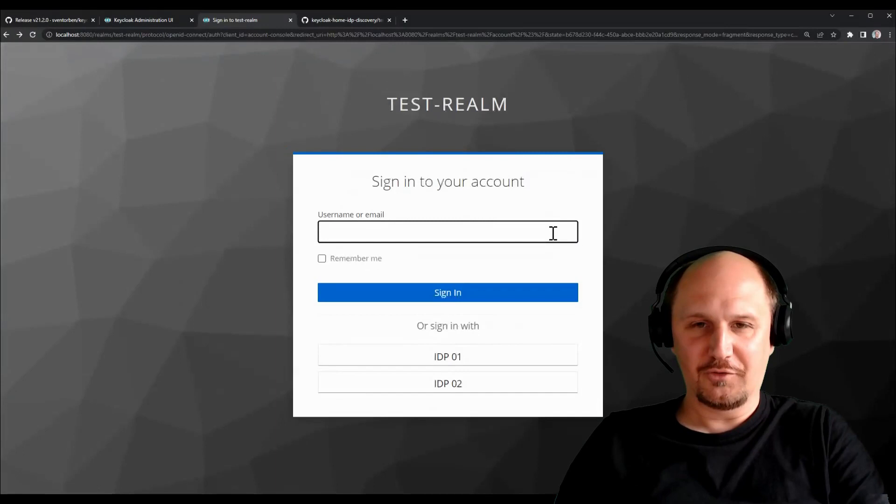
{"action": "type", "text": "test@gmail.com"}
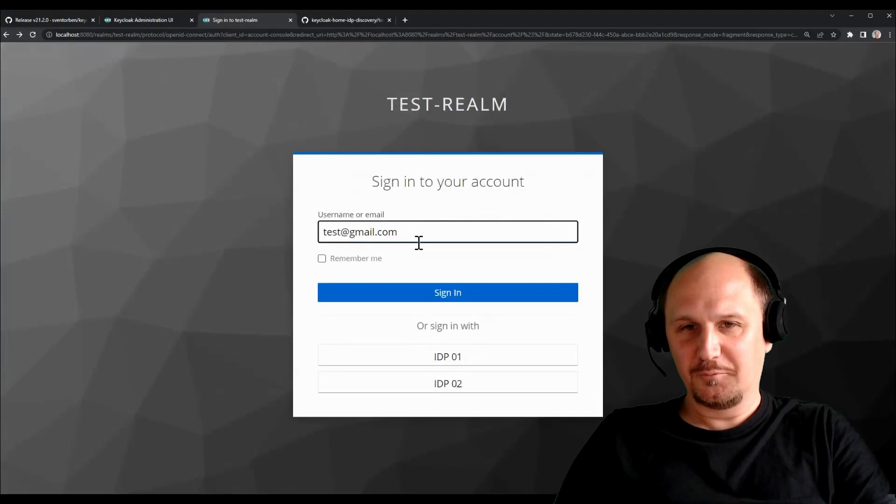
{"action": "left_click", "coordinate": [448, 354]}
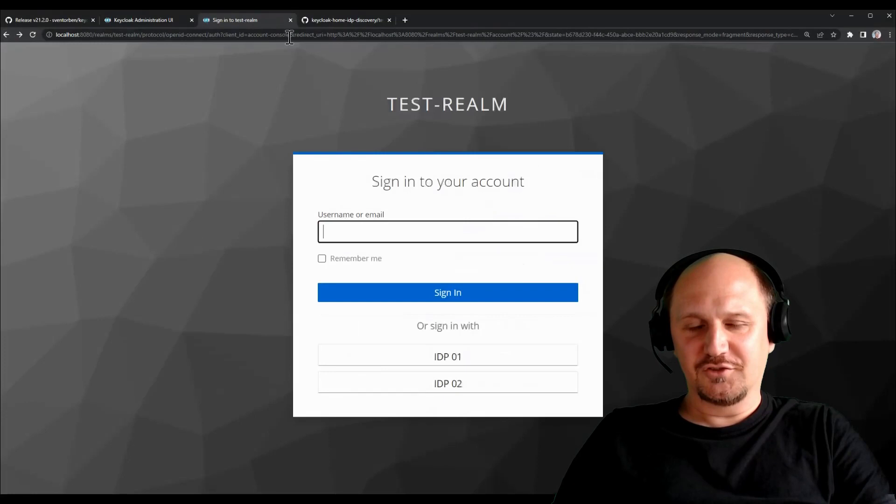
{"action": "type", "text": "gmail.com"}
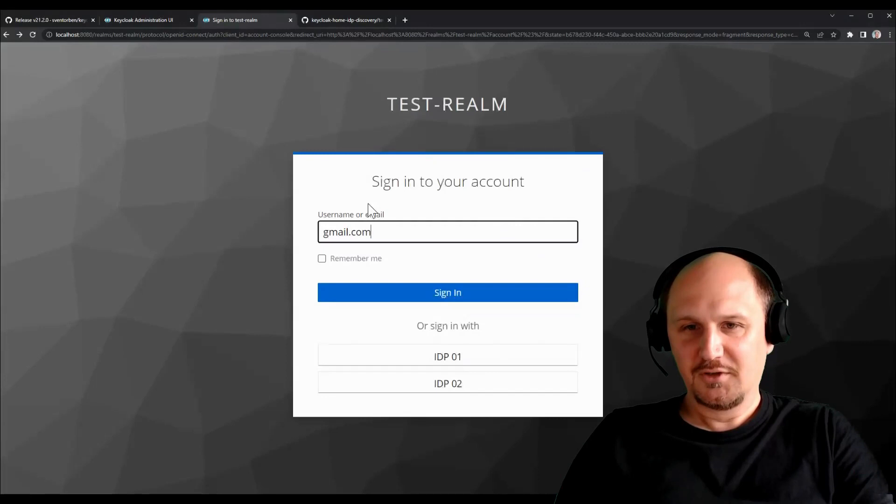
{"action": "left_click", "coordinate": [346, 20]}
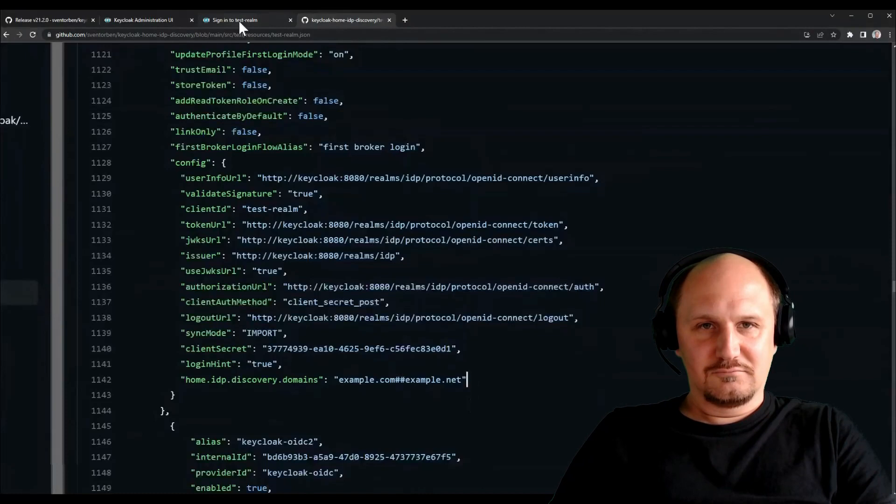
{"action": "left_click", "coordinate": [234, 19]}
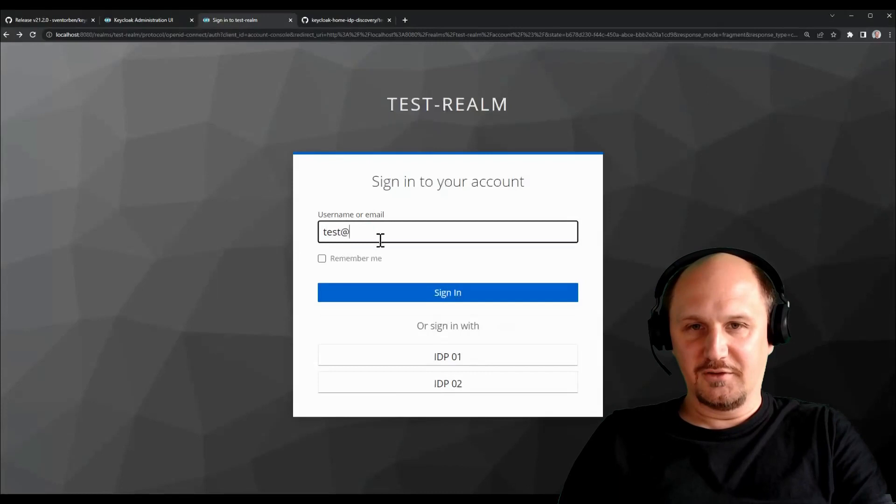
{"action": "type", "text": "example.c"}
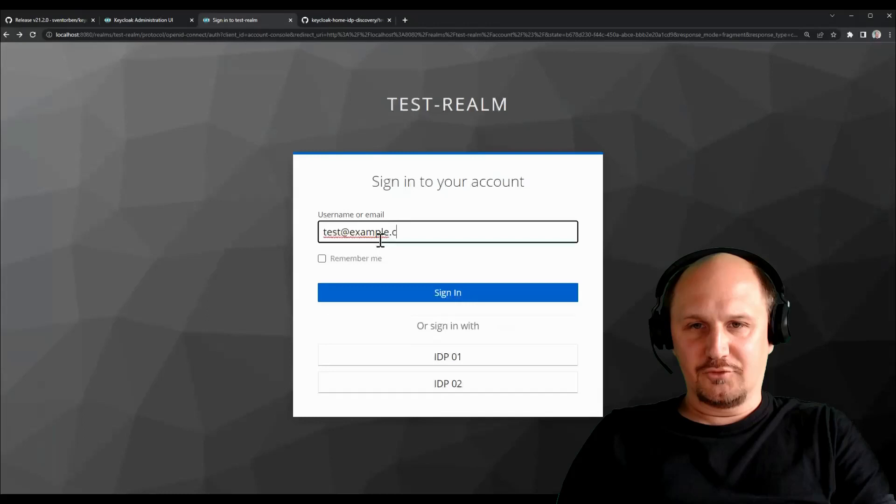
{"action": "left_click", "coordinate": [448, 292]}
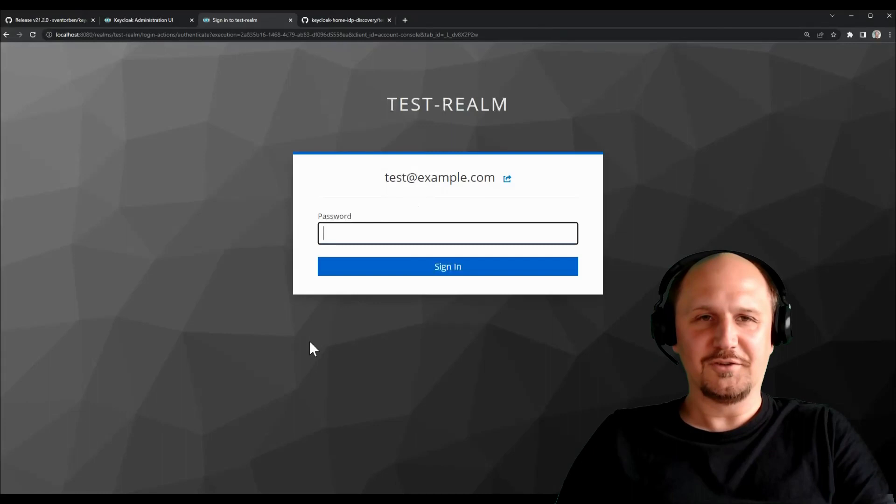
{"action": "left_click", "coordinate": [7, 36]}
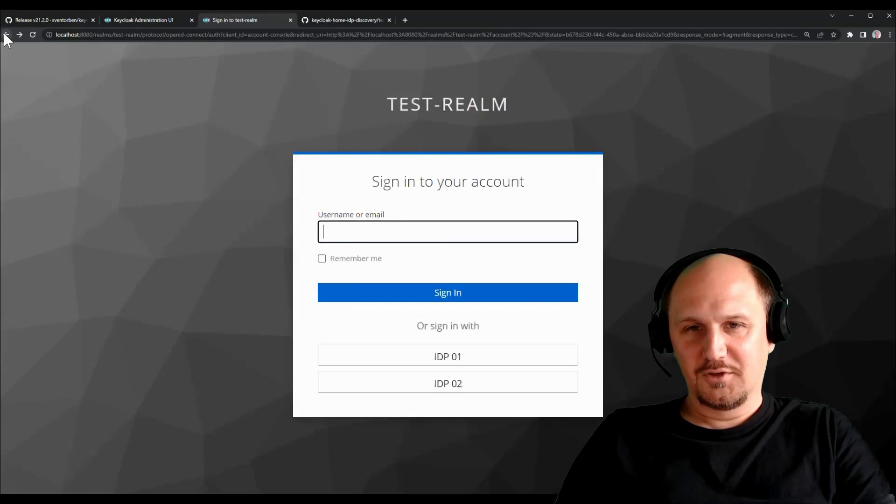
{"action": "type", "text": "test@example.net"}
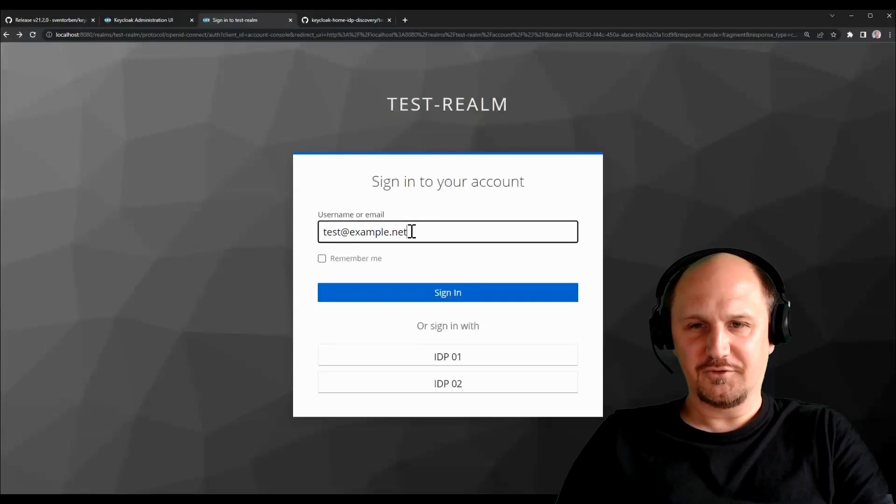
{"action": "left_click", "coordinate": [448, 292]}
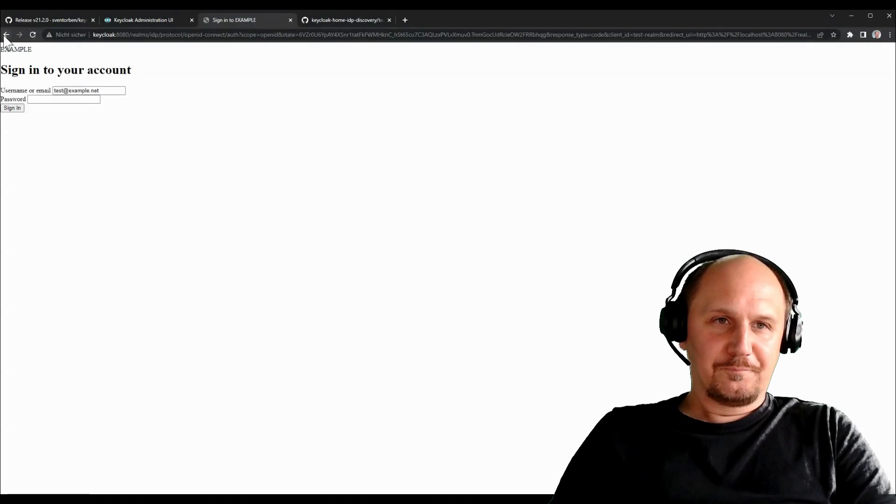
{"action": "left_click", "coordinate": [145, 19]}
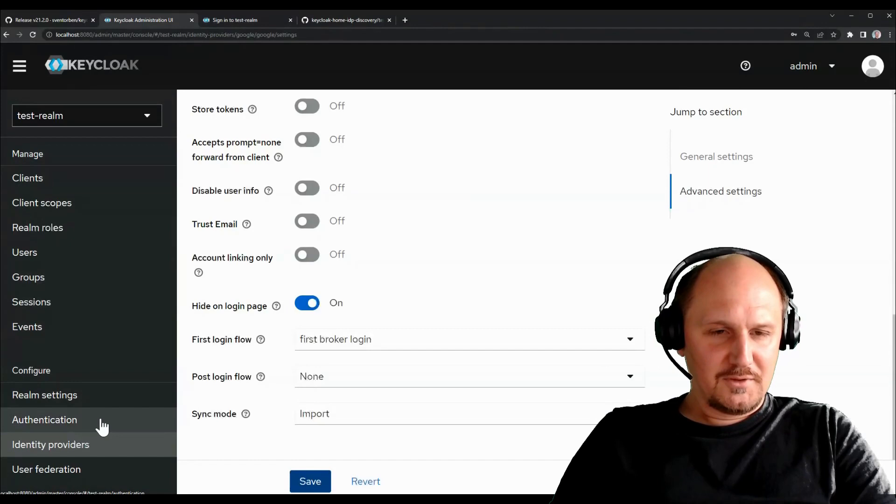
- Open Authentication and select home-idp-discovery-flow, now the default browser flow
{"action": "left_click", "coordinate": [44, 419]}
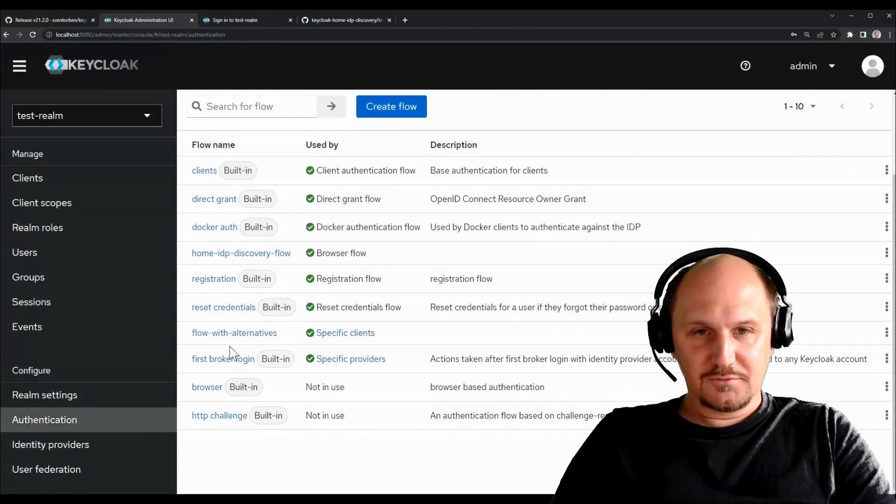
{"action": "left_click", "coordinate": [241, 253]}
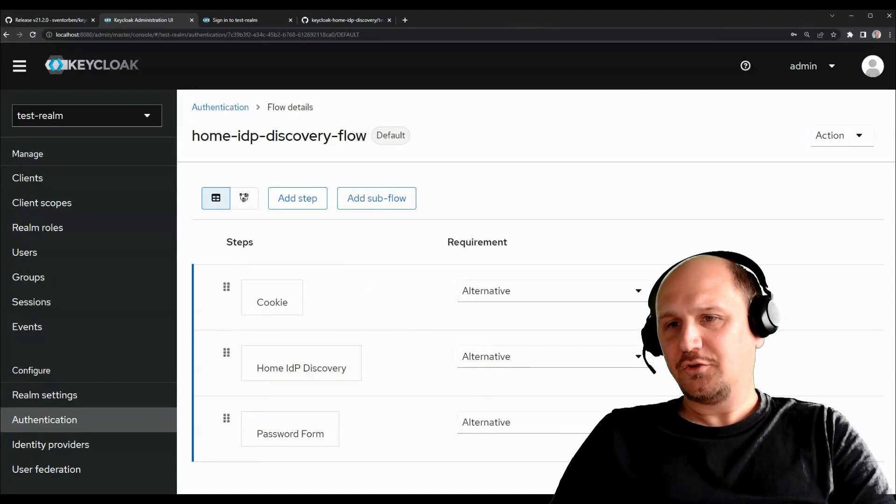
{"action": "left_click", "coordinate": [301, 368]}
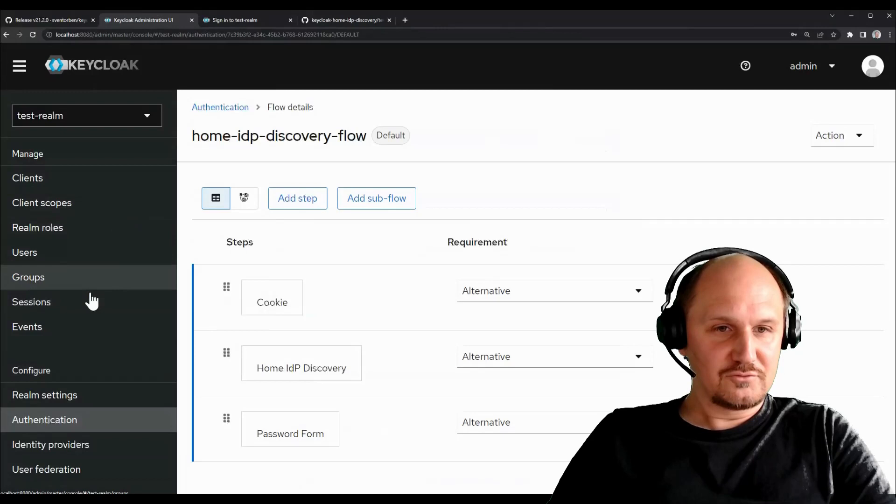
{"action": "left_click", "coordinate": [24, 251]}
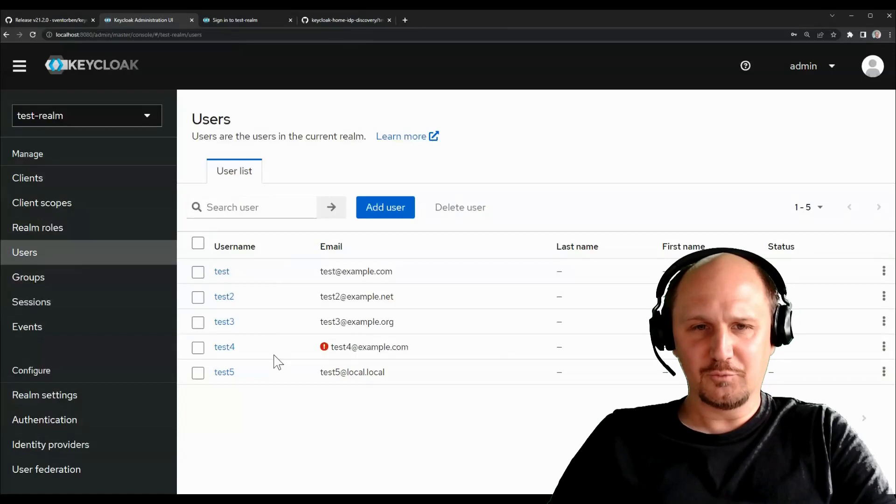
{"action": "left_click", "coordinate": [224, 347]}
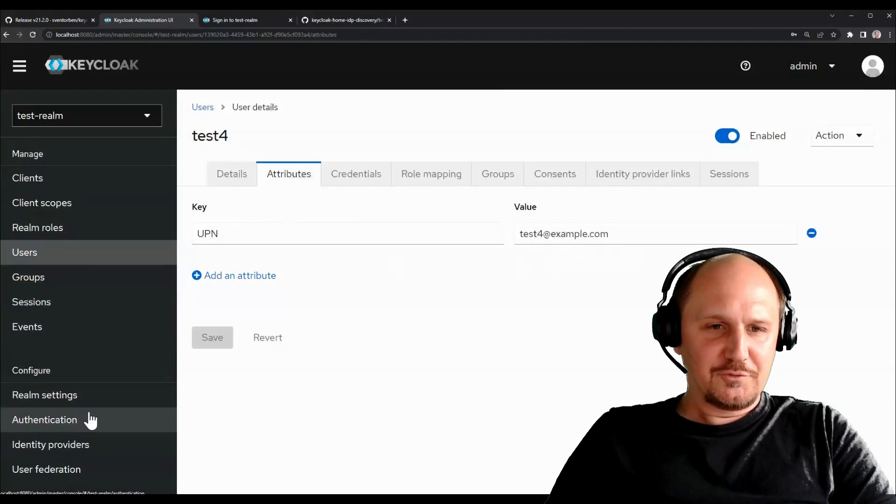
{"action": "left_click", "coordinate": [44, 419]}
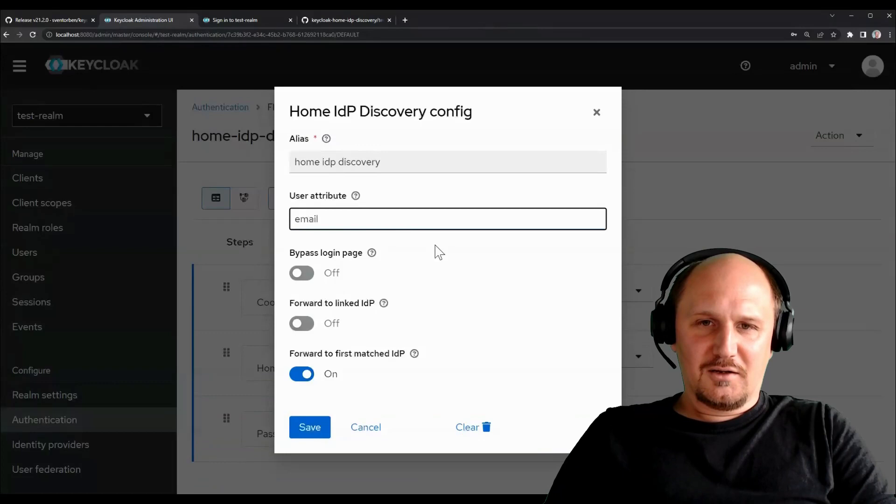
{"action": "mouse_move", "coordinate": [443, 412]}
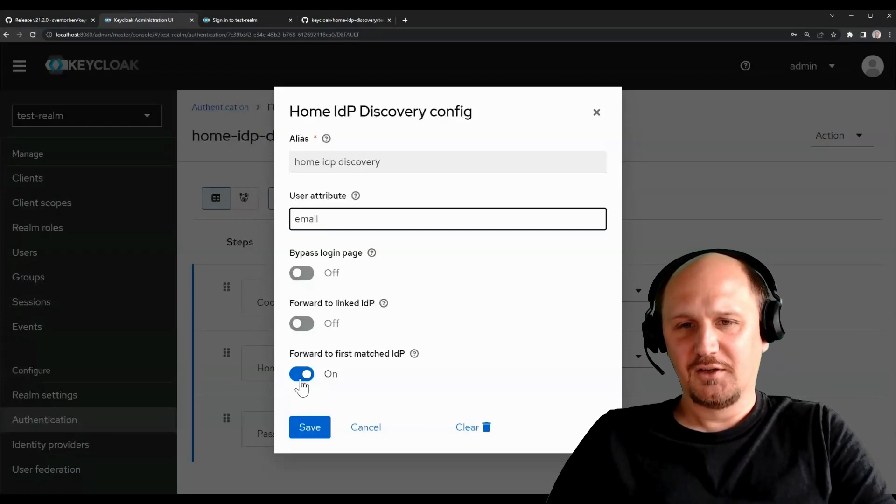
- Switch 'Forward to first matched IdP' off in the discovery config and save
{"action": "left_click", "coordinate": [301, 374]}
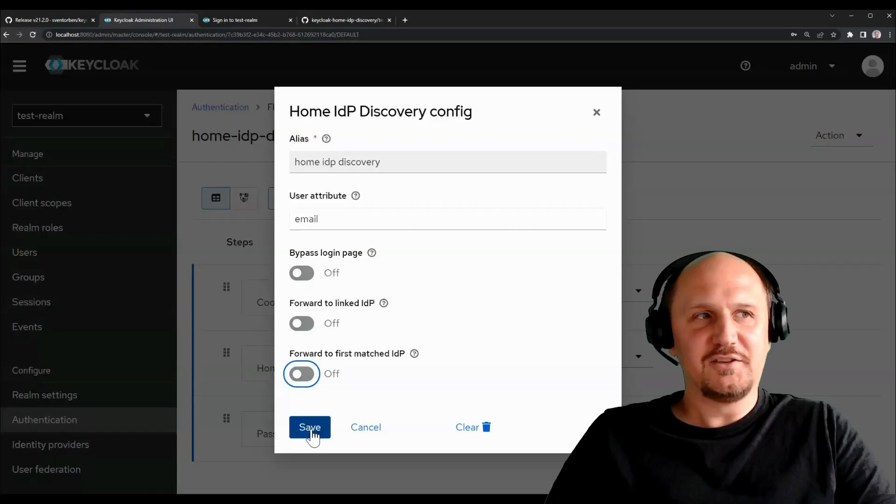
{"action": "left_click", "coordinate": [310, 427]}
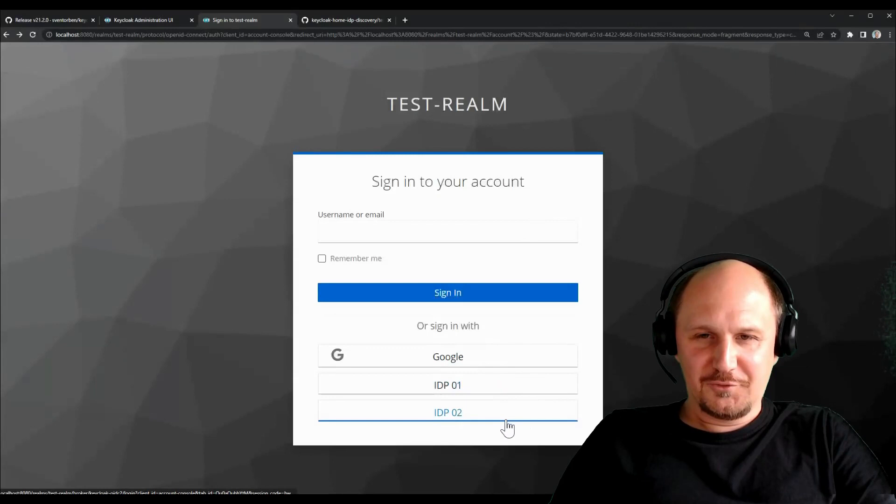
{"action": "type", "text": "test@"}
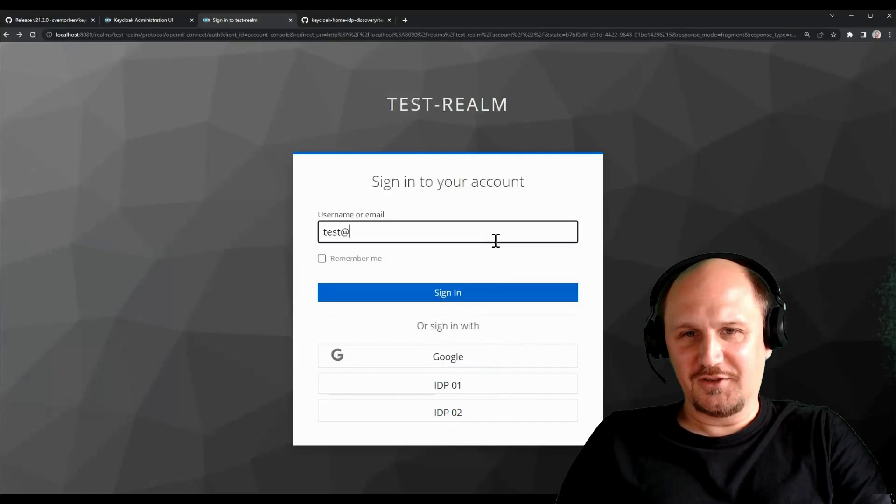
{"action": "left_click", "coordinate": [448, 292]}
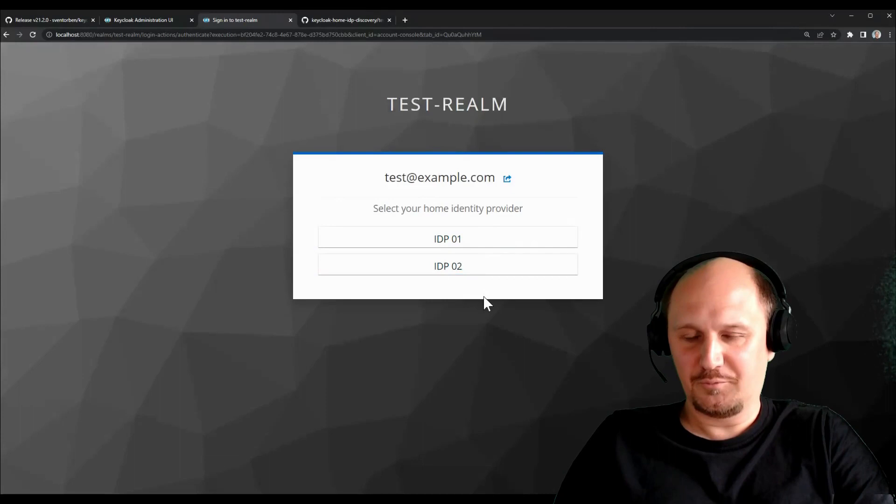
{"action": "mouse_move", "coordinate": [488, 332]}
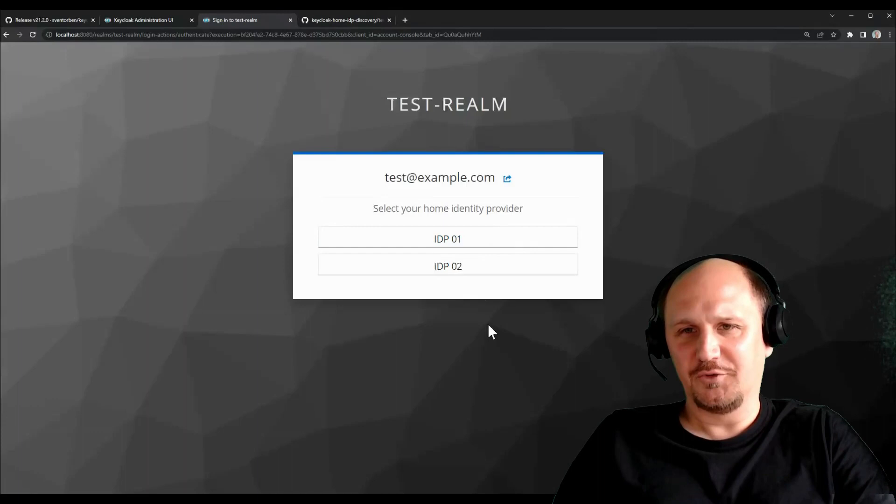
{"action": "mouse_move", "coordinate": [454, 307]}
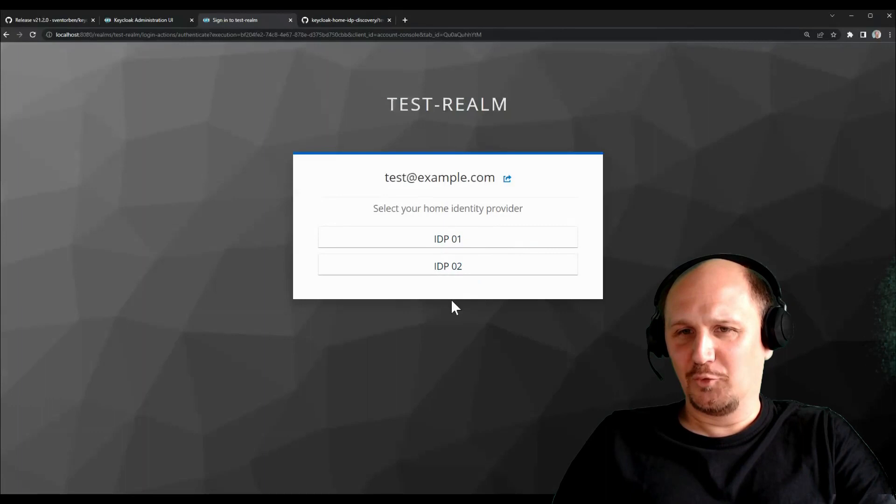
{"action": "mouse_move", "coordinate": [7, 36]}
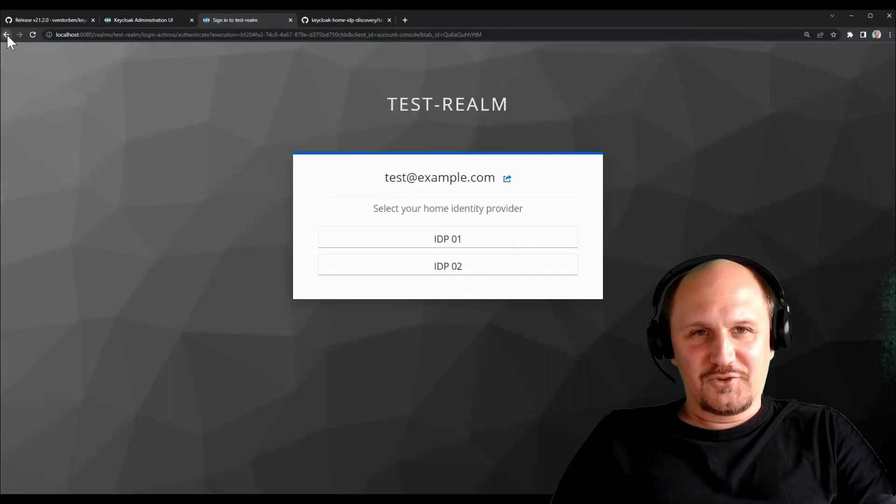
- Return to the admin tab, turn 'Forward to linked IdP' on, and save
{"action": "left_click", "coordinate": [145, 20]}
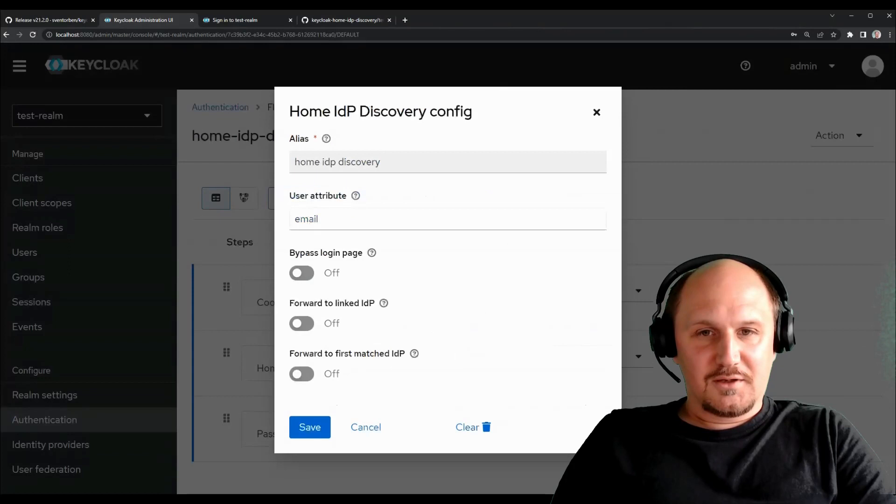
{"action": "left_click", "coordinate": [302, 324]}
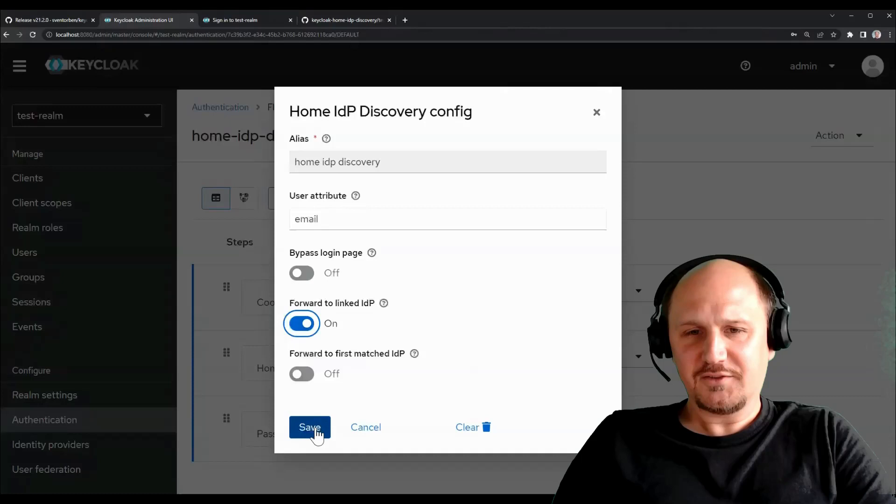
{"action": "left_click", "coordinate": [309, 427]}
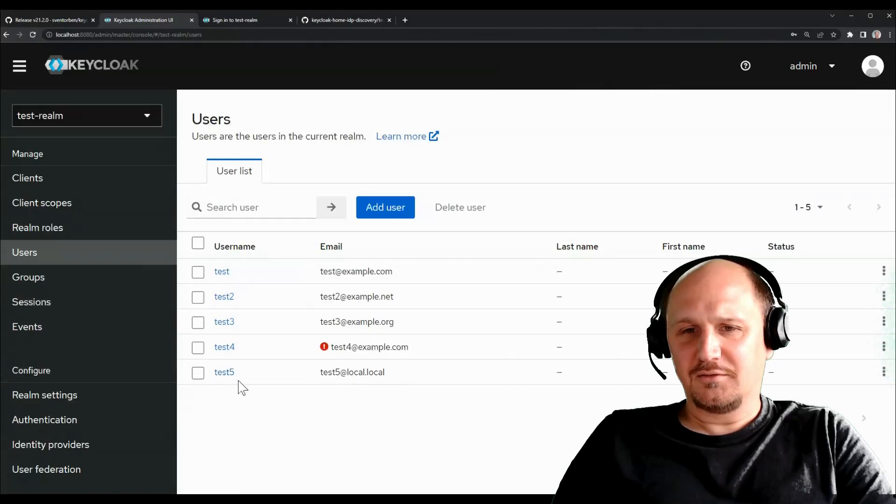
- View user test5's identity provider links, showing Keycloak-oidc with user ID idp-test5
{"action": "left_click", "coordinate": [224, 372]}
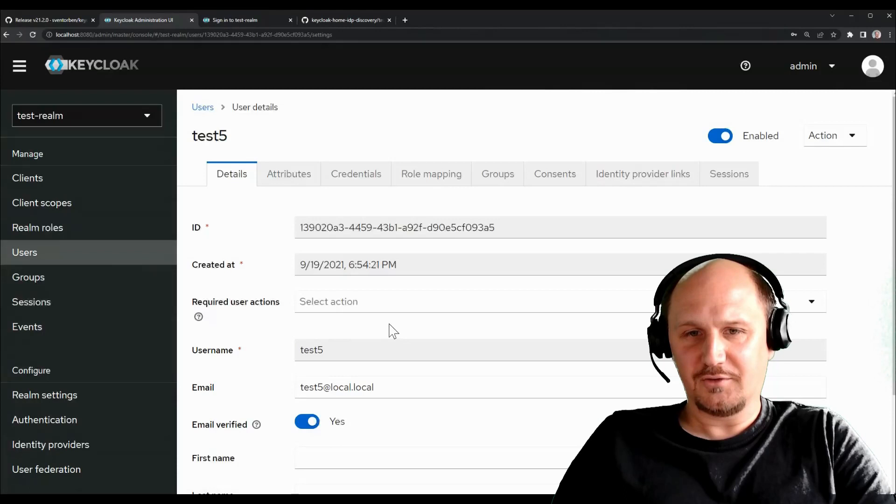
{"action": "left_click", "coordinate": [642, 173]}
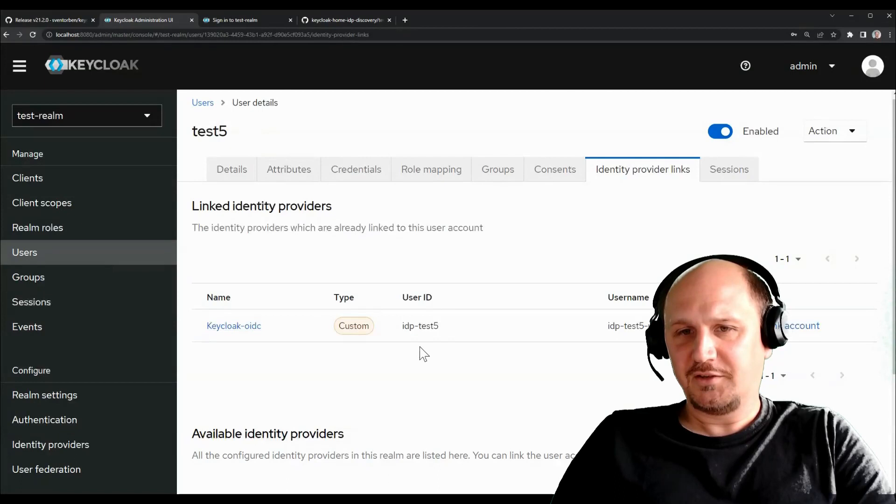
{"action": "mouse_move", "coordinate": [598, 385]}
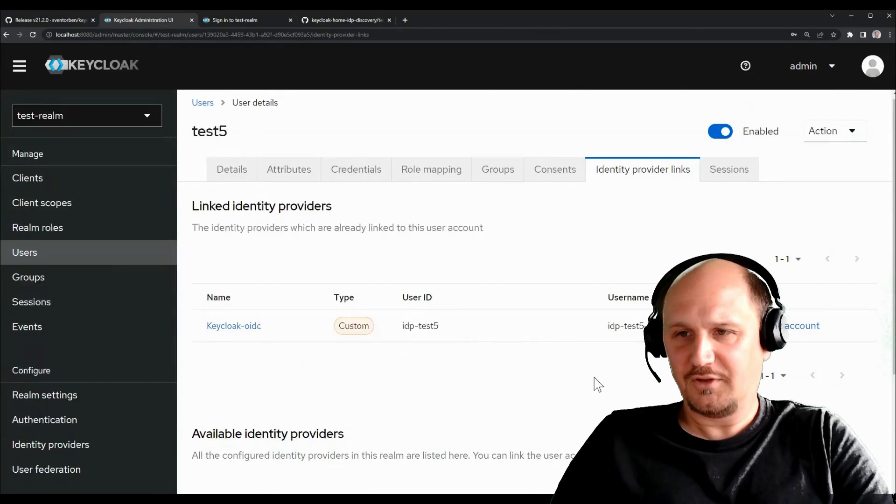
{"action": "mouse_move", "coordinate": [629, 378]}
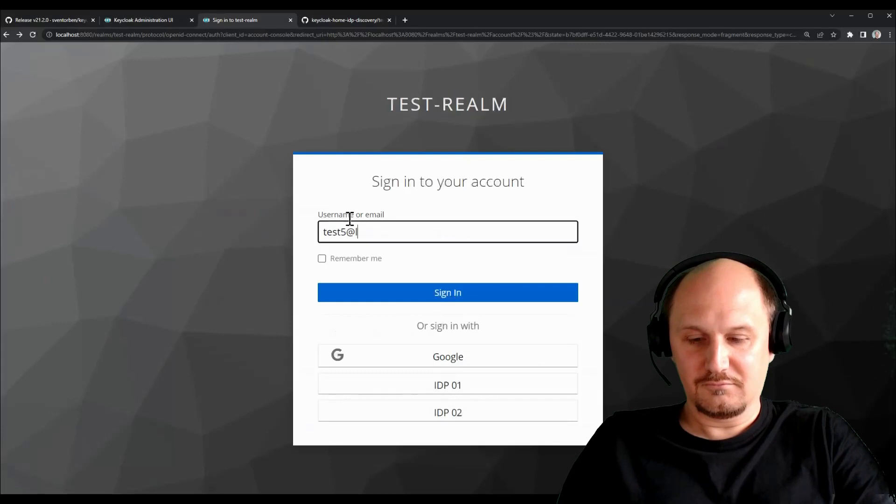
{"action": "left_click", "coordinate": [447, 292]}
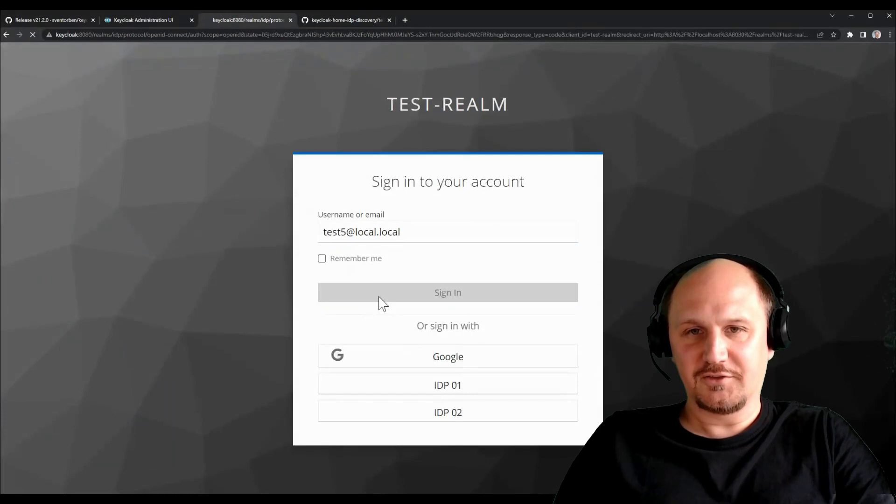
{"action": "left_click", "coordinate": [447, 292]}
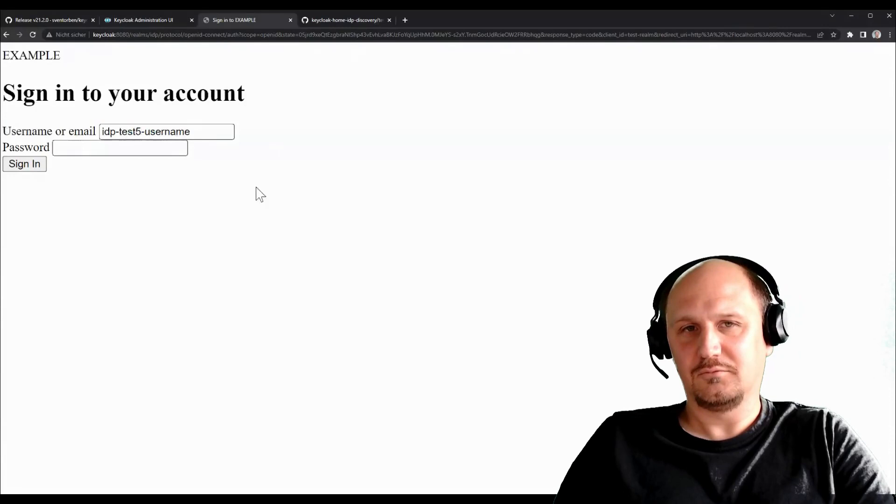
{"action": "left_click", "coordinate": [144, 20]}
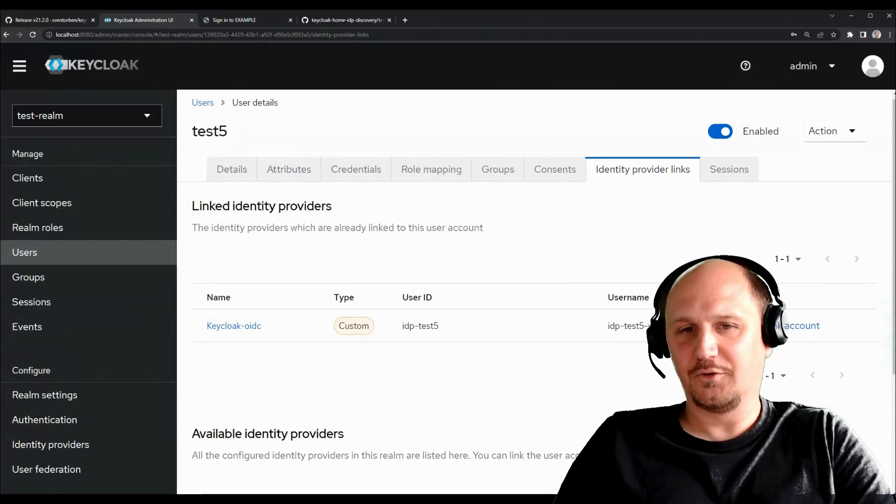
- Check the realm JSON's discovery domains on GitHub, then reopen the Home IdP Discovery config
{"action": "left_click", "coordinate": [344, 20]}
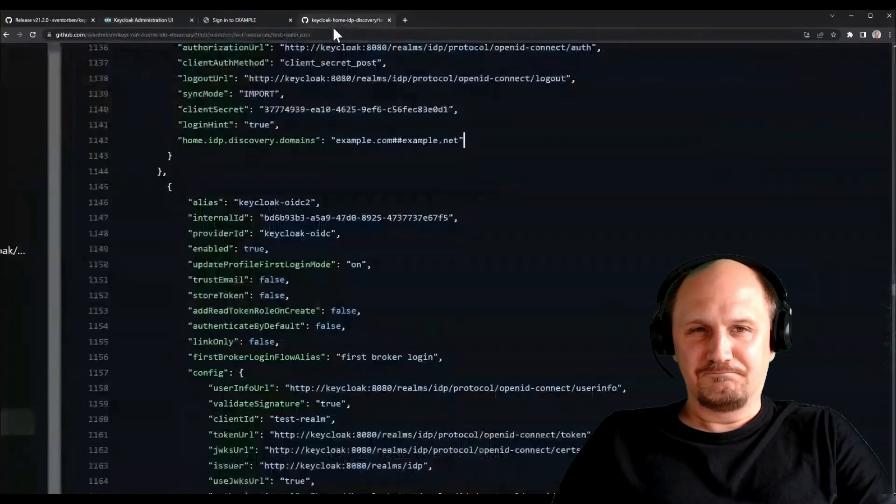
{"action": "left_click", "coordinate": [147, 19]}
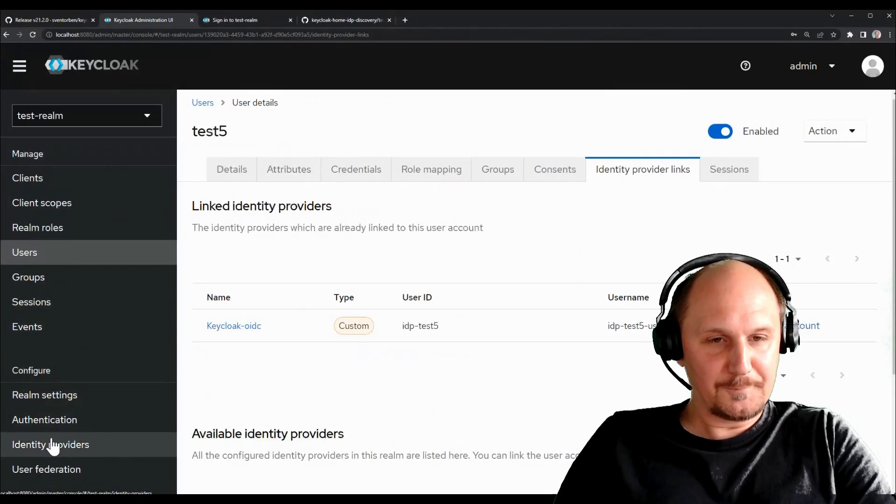
{"action": "left_click", "coordinate": [43, 419]}
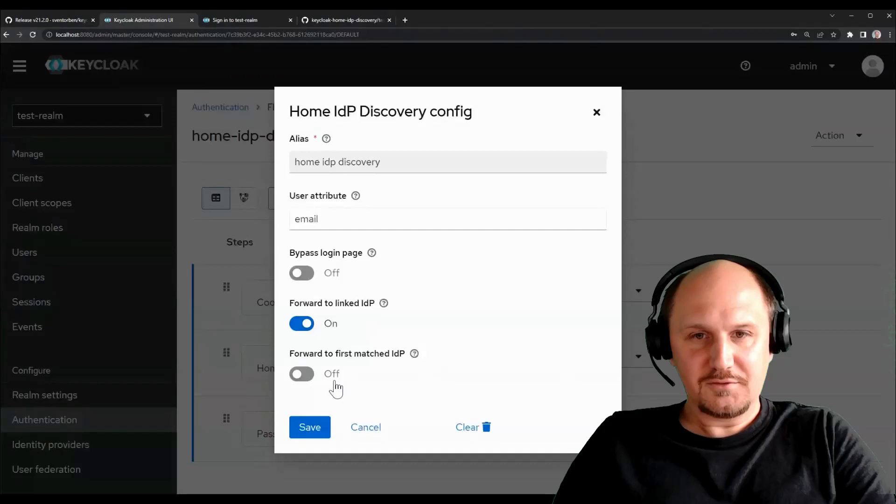
{"action": "left_click", "coordinate": [301, 273]}
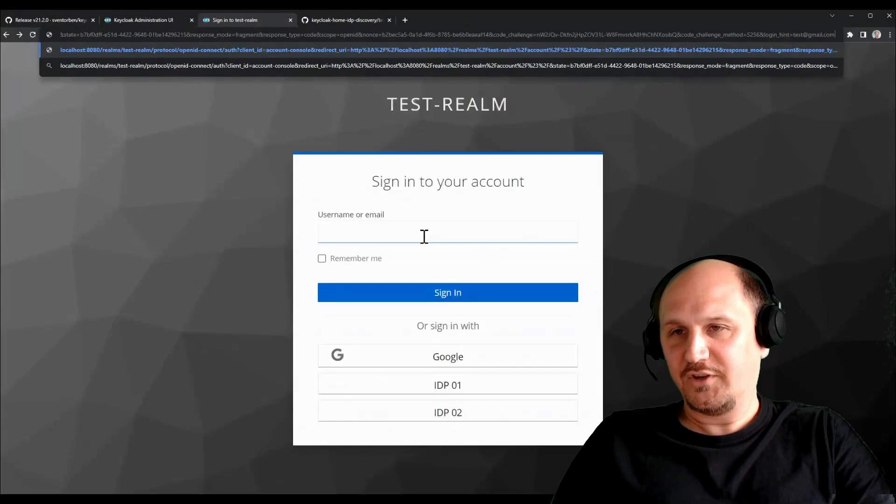
{"action": "mouse_move", "coordinate": [745, 145]}
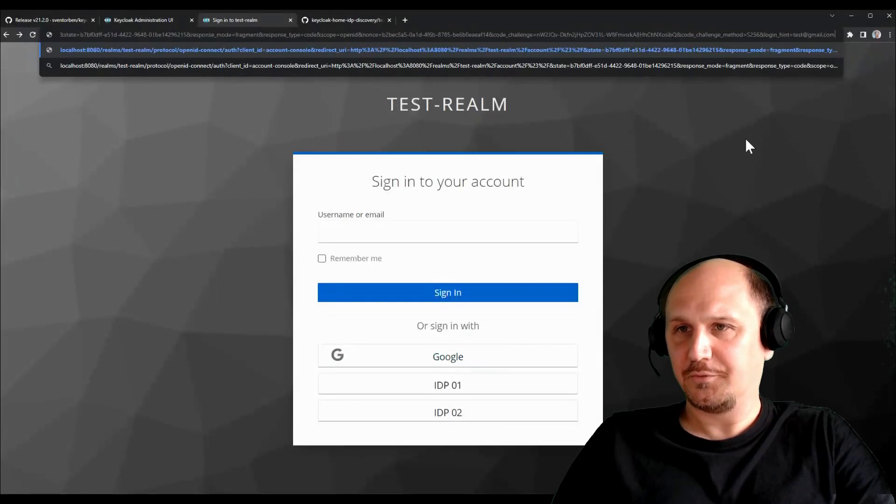
- Load the sign-in URL with a Gmail login_hint, reach Google's chooser, then go back to admin
{"action": "left_click", "coordinate": [447, 355]}
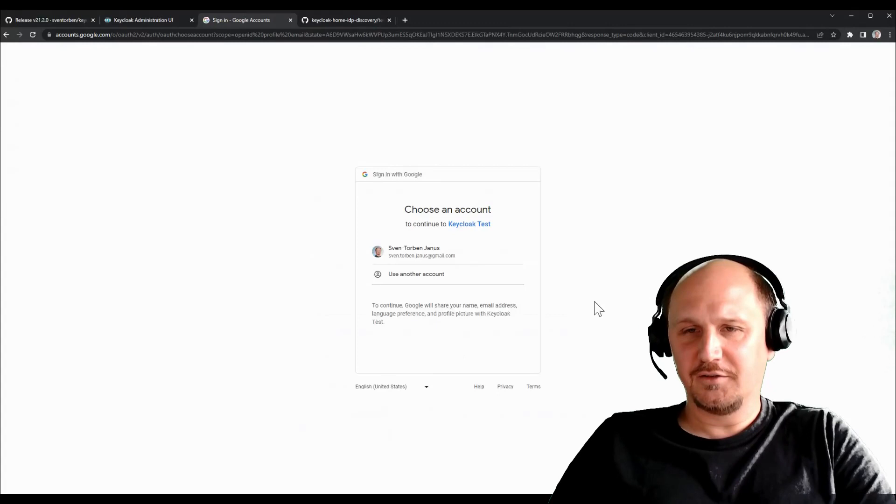
{"action": "left_click", "coordinate": [9, 34]}
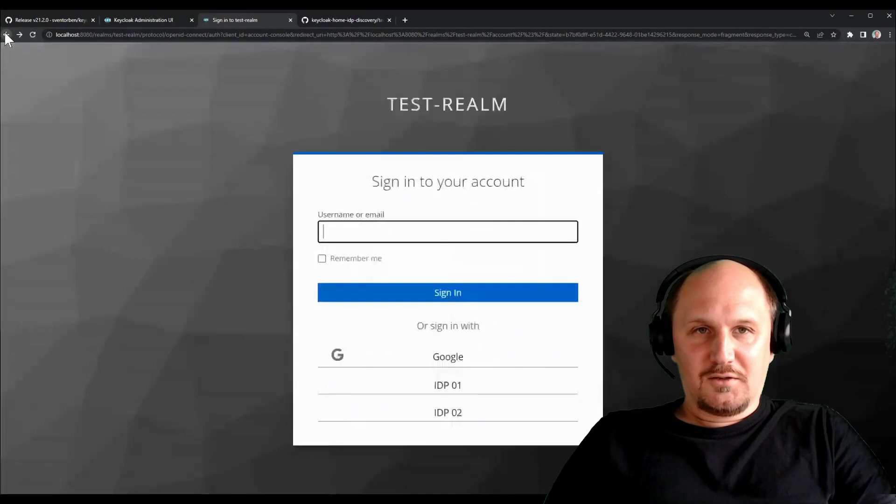
{"action": "left_click", "coordinate": [142, 20]}
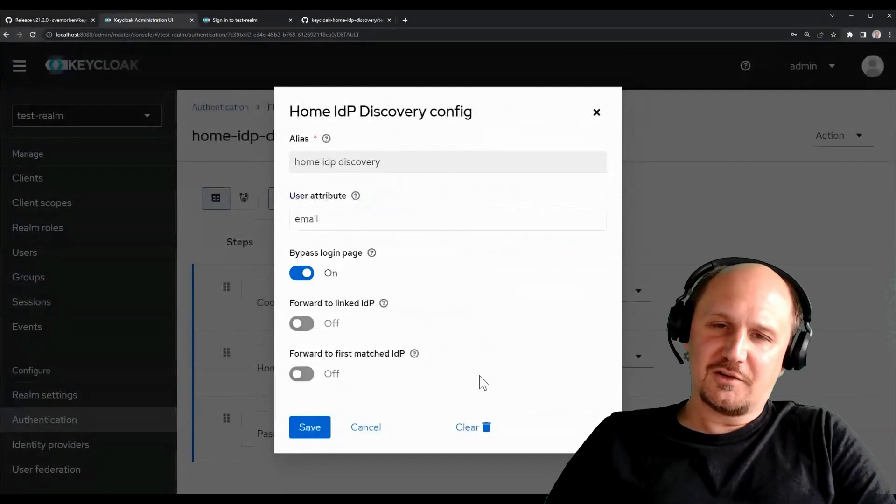
{"action": "mouse_move", "coordinate": [477, 328]}
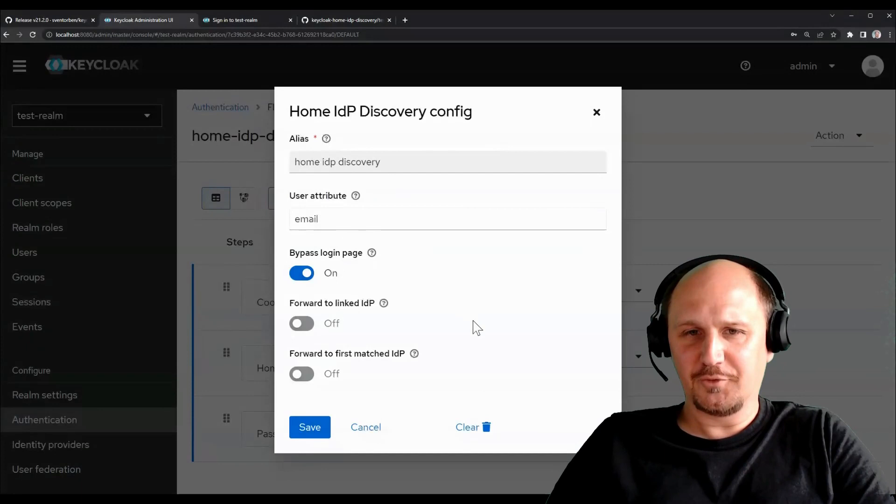
{"action": "mouse_move", "coordinate": [431, 298]}
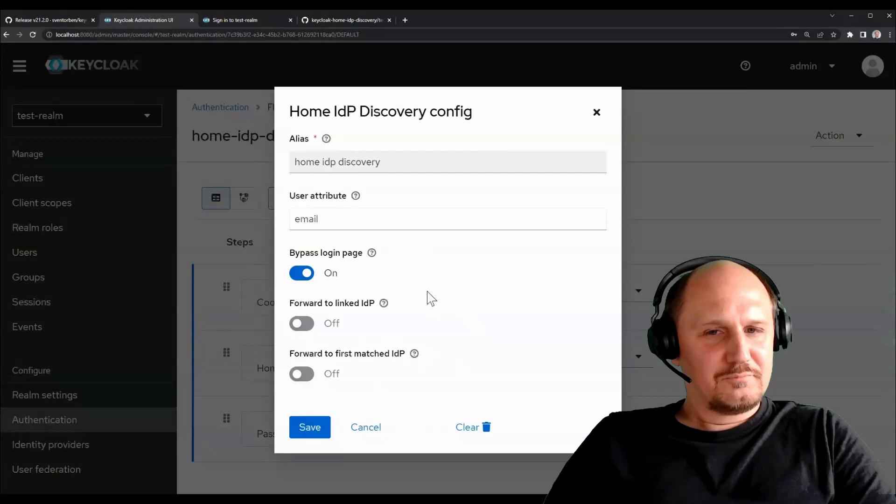
{"action": "mouse_move", "coordinate": [453, 378]}
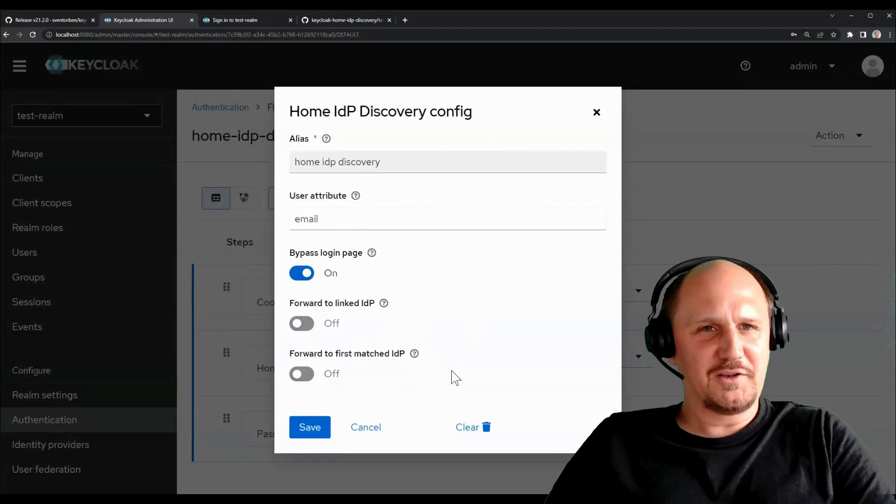